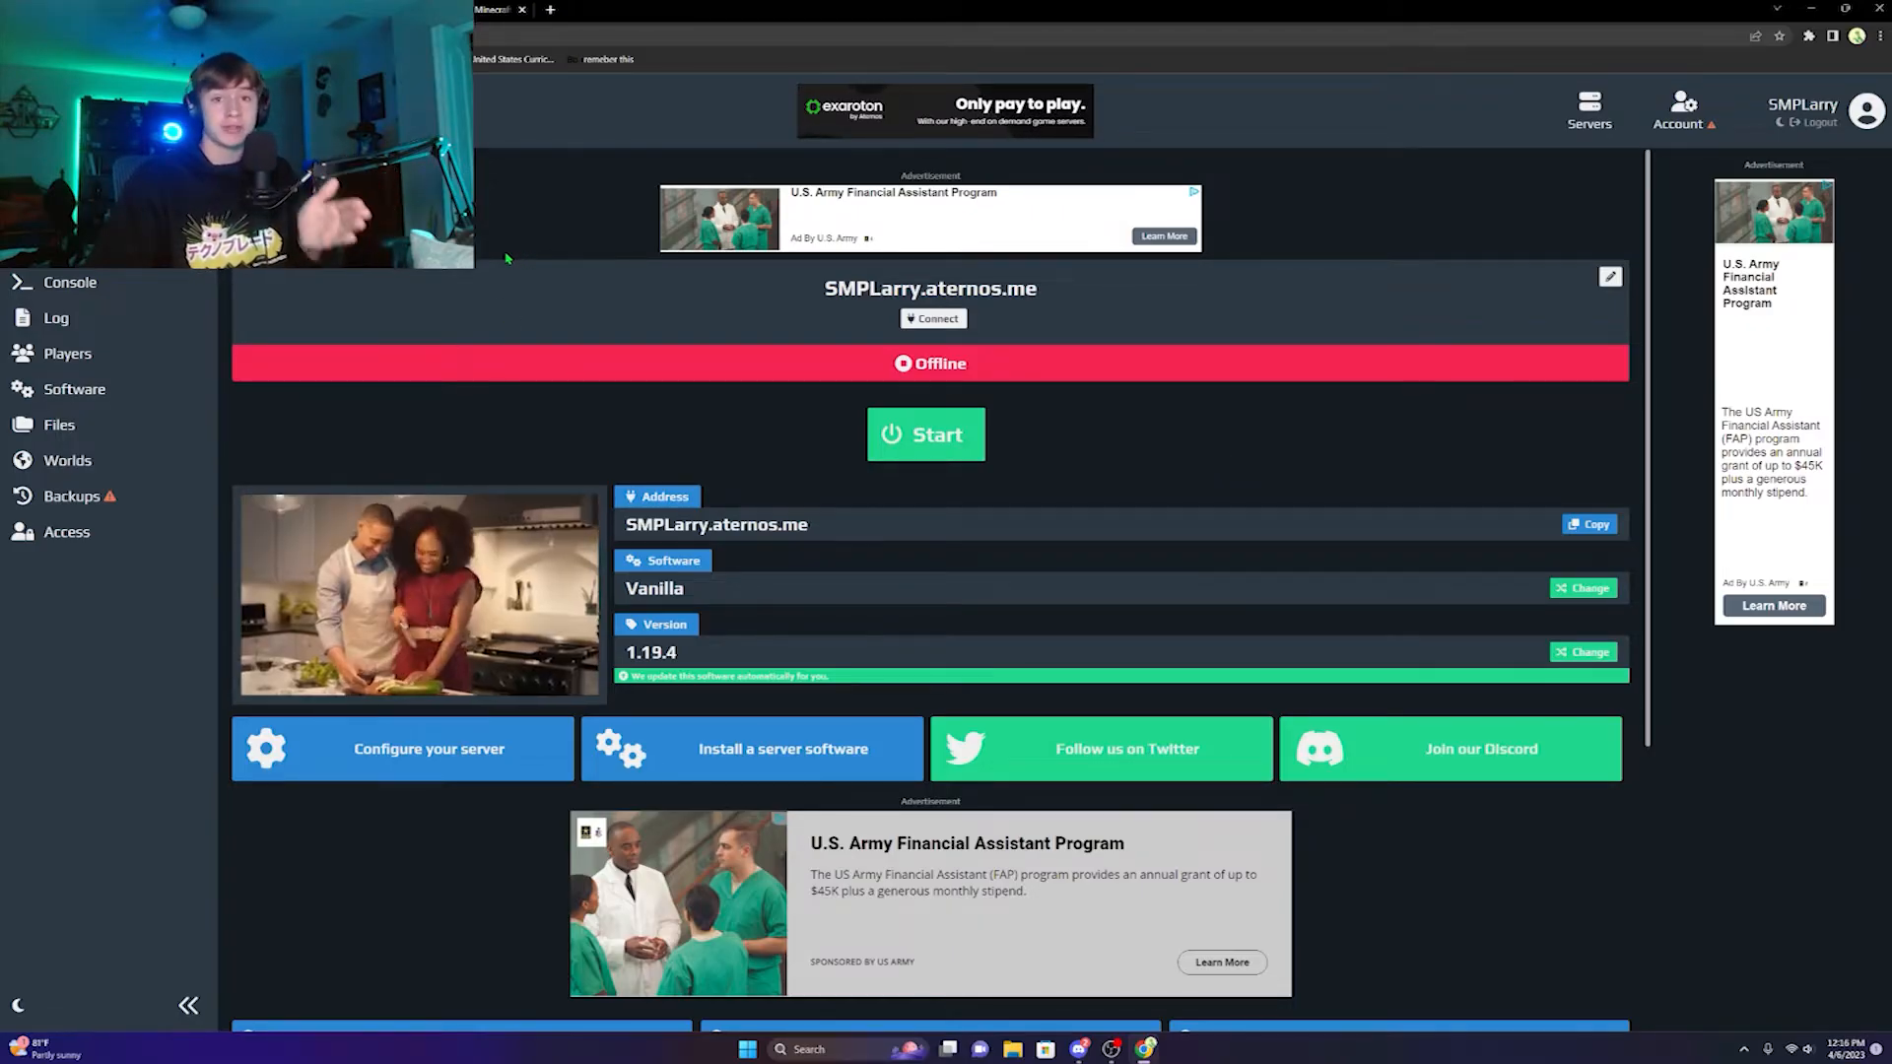
# - Share the SMPLarry server's access with the 'start' account, then log in as that account
pyautogui.doubleClick(871, 287)
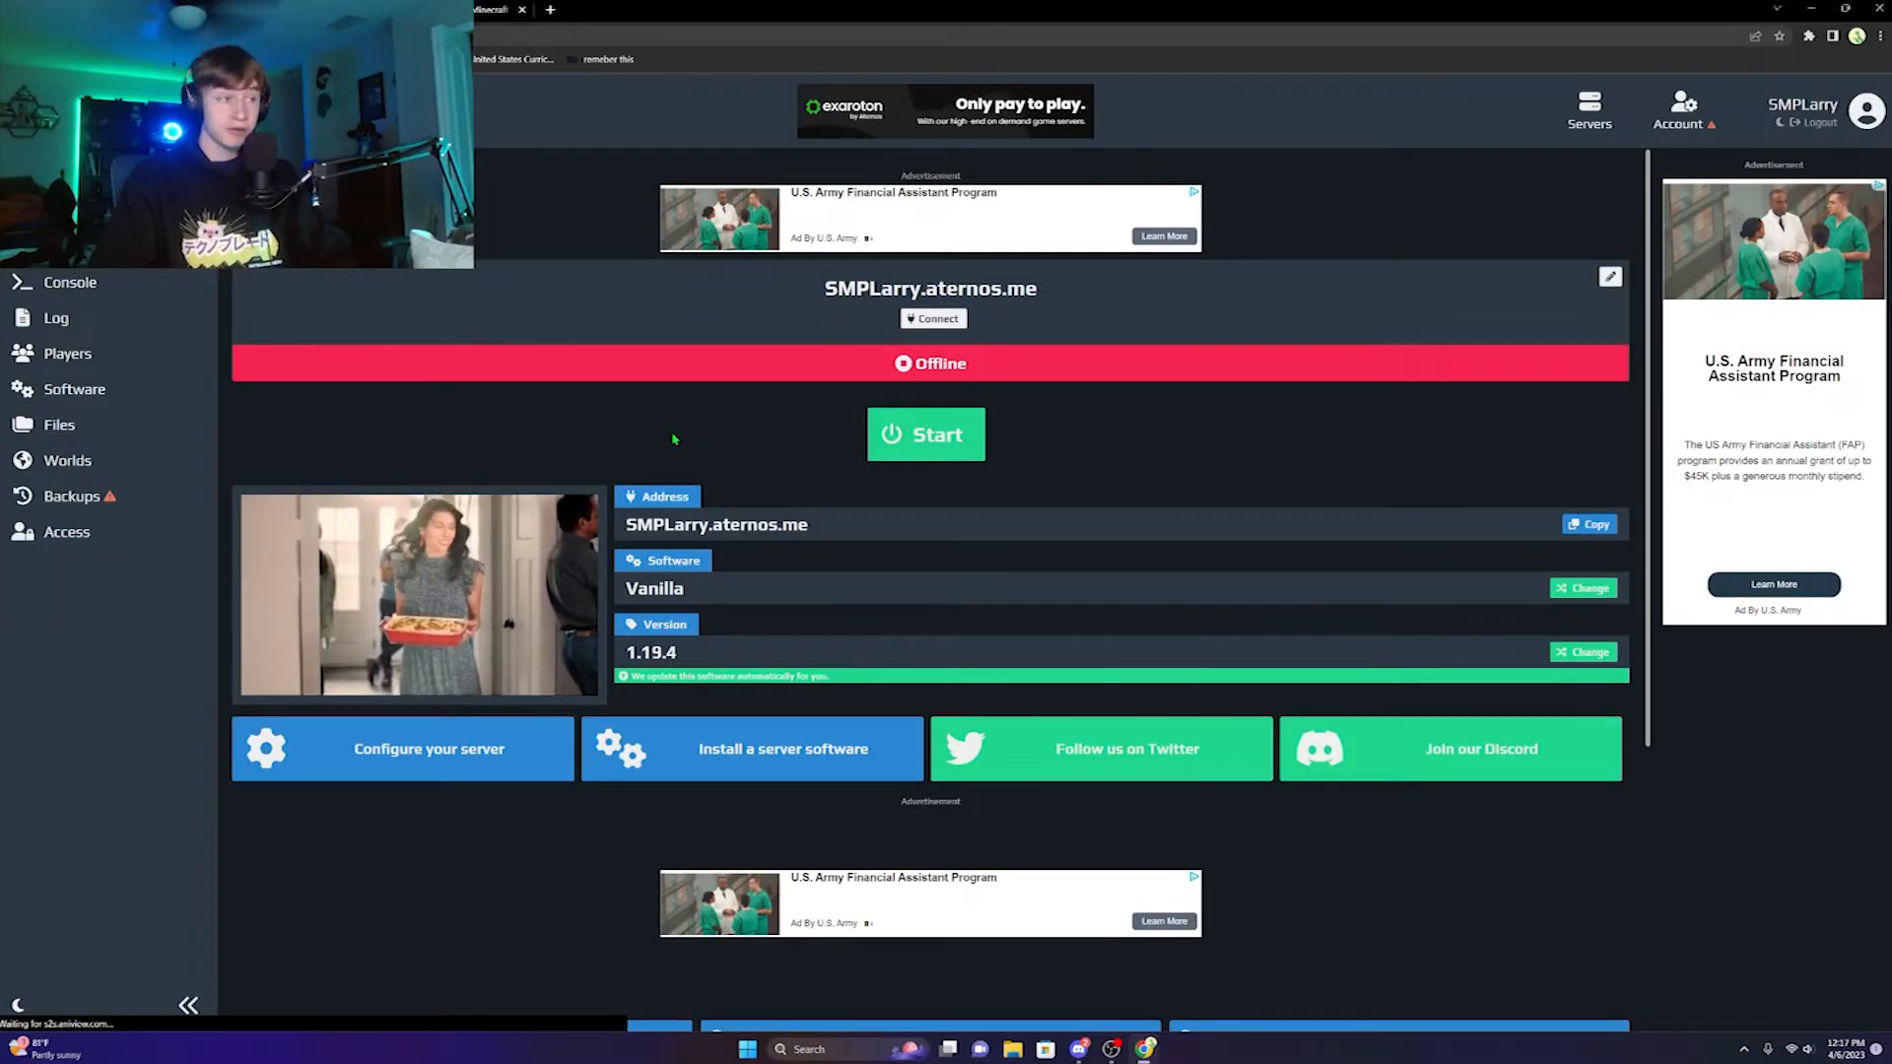
pyautogui.click(67, 530)
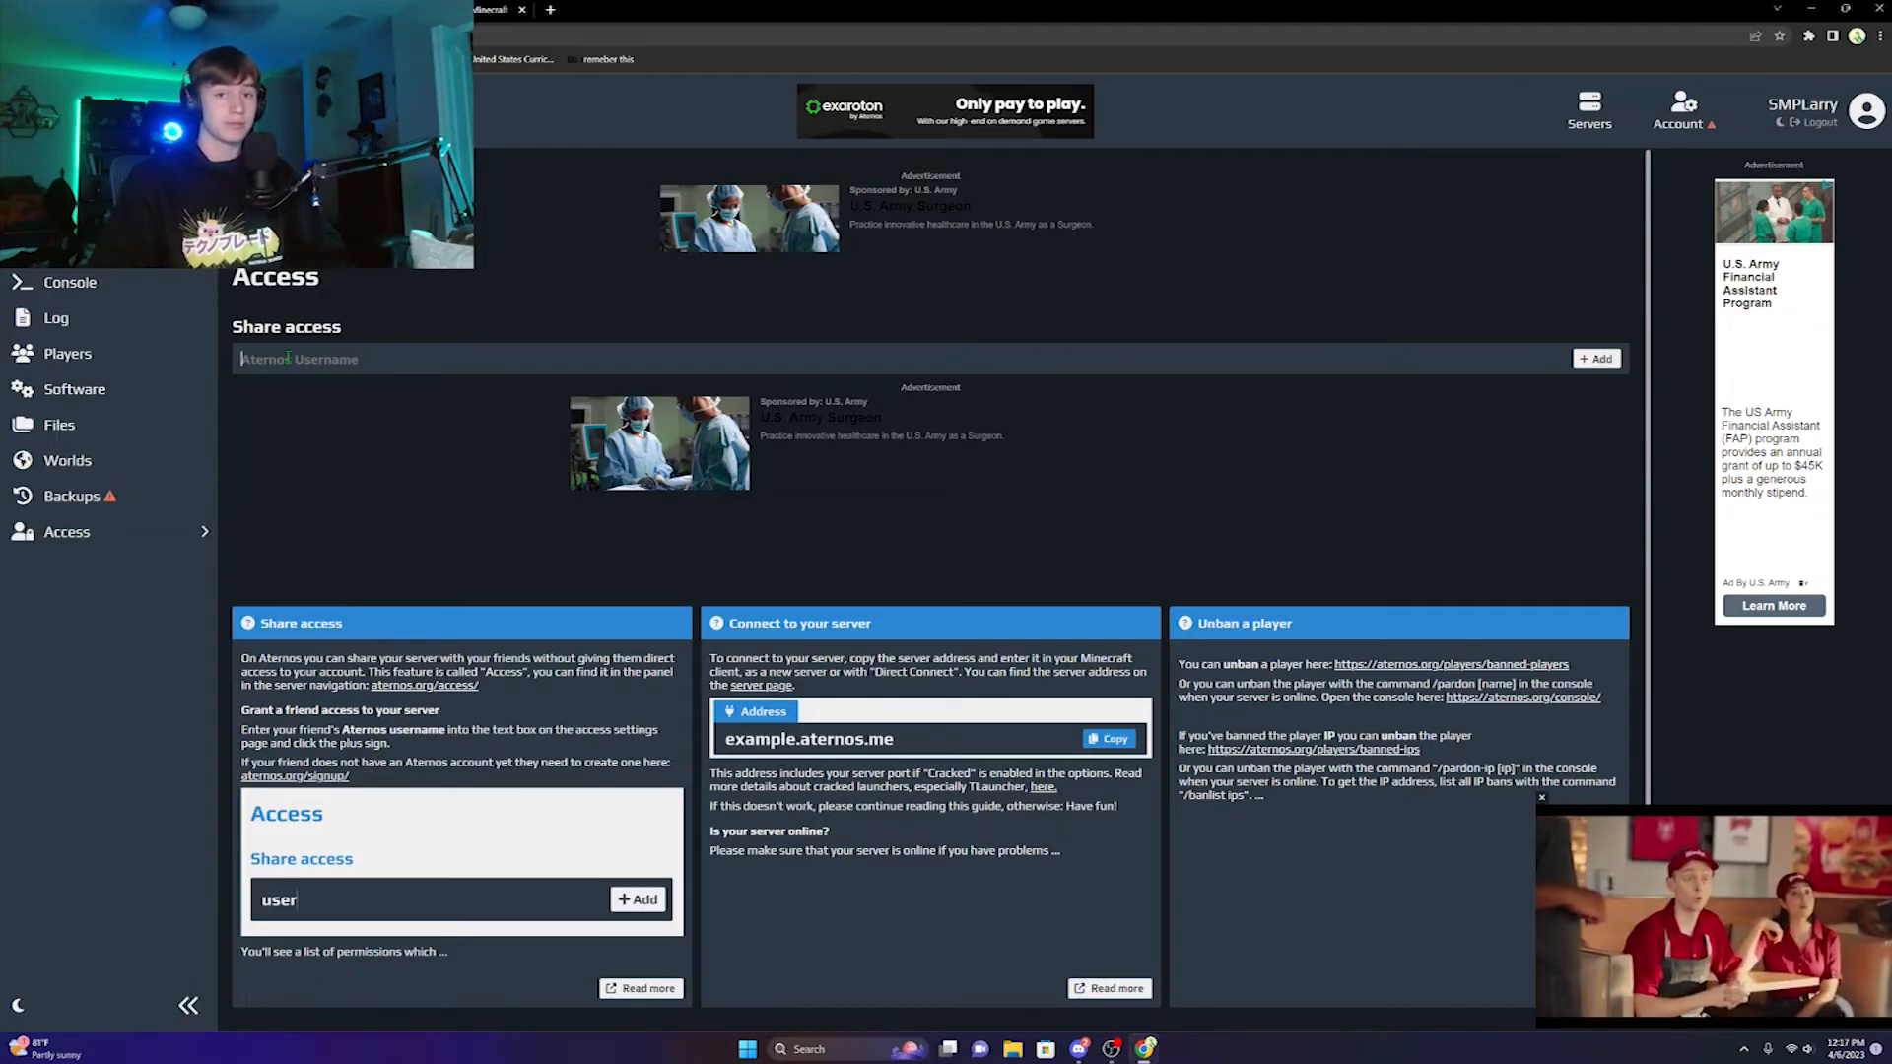
pyautogui.click(1594, 359)
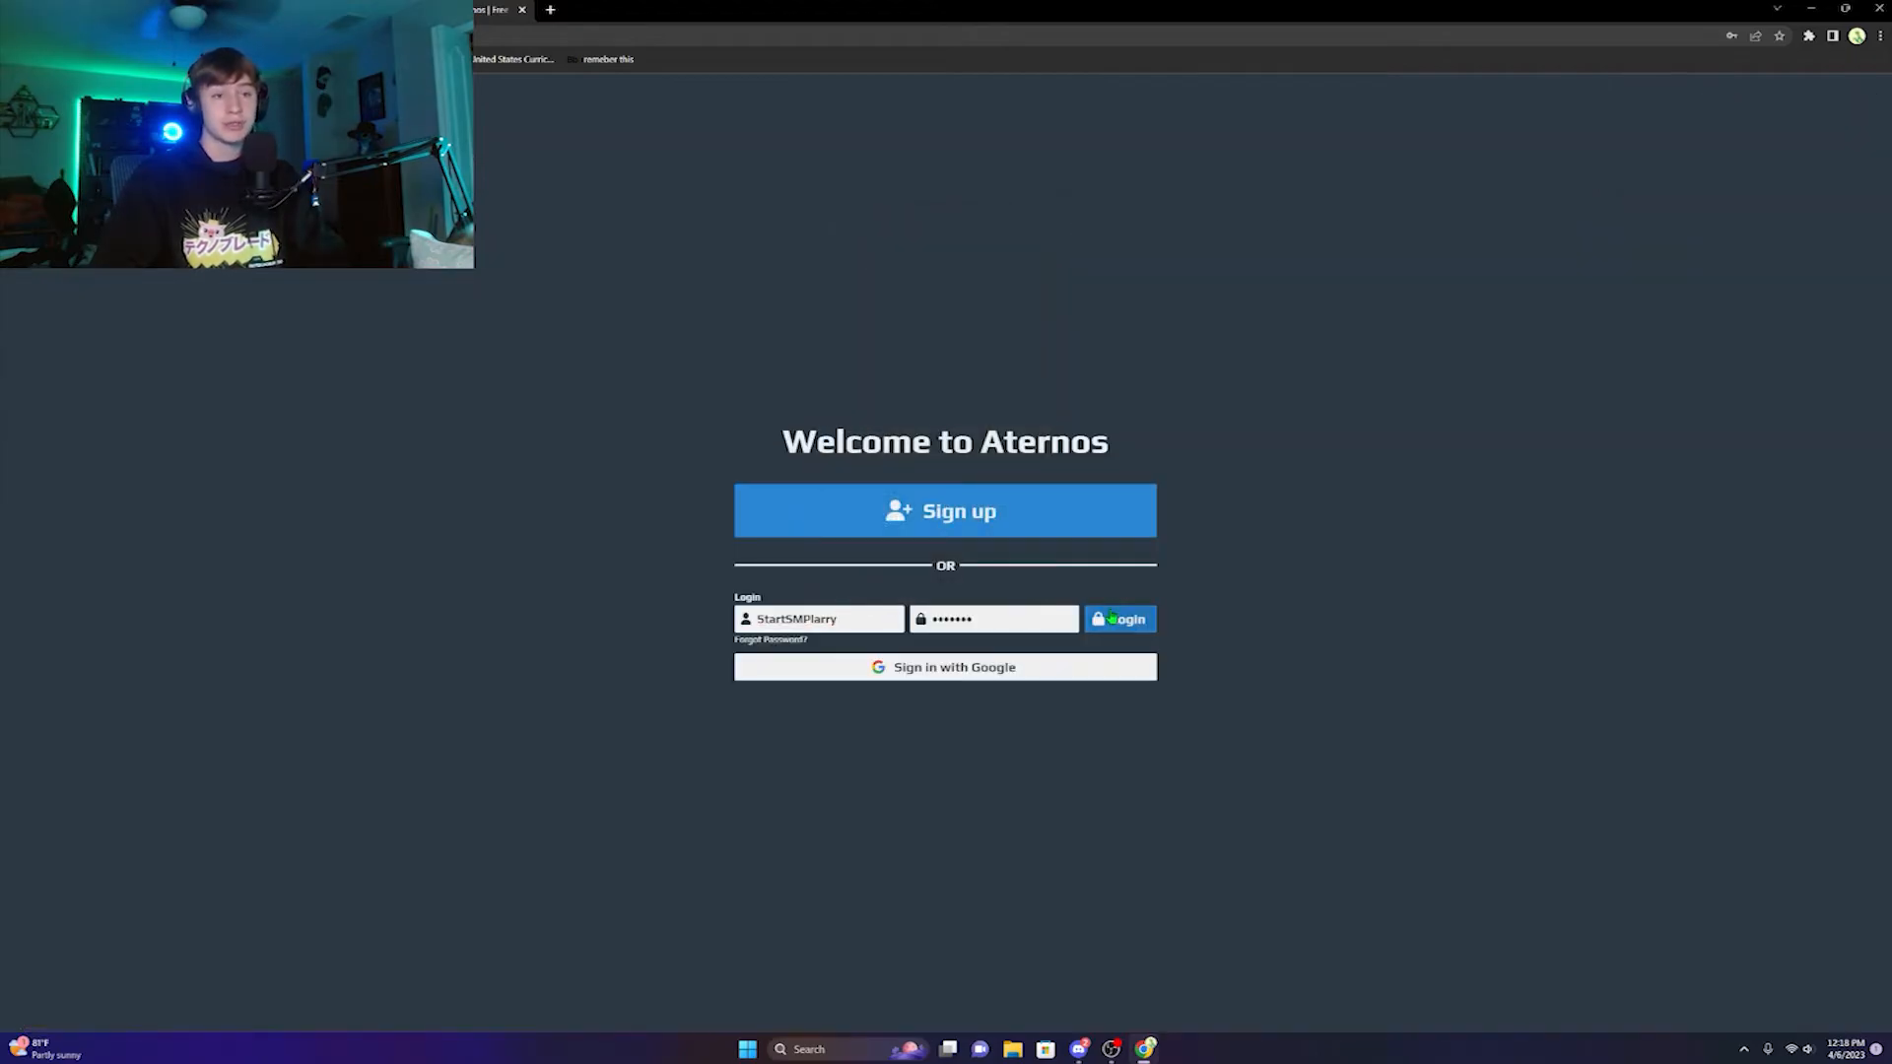
pyautogui.click(1118, 619)
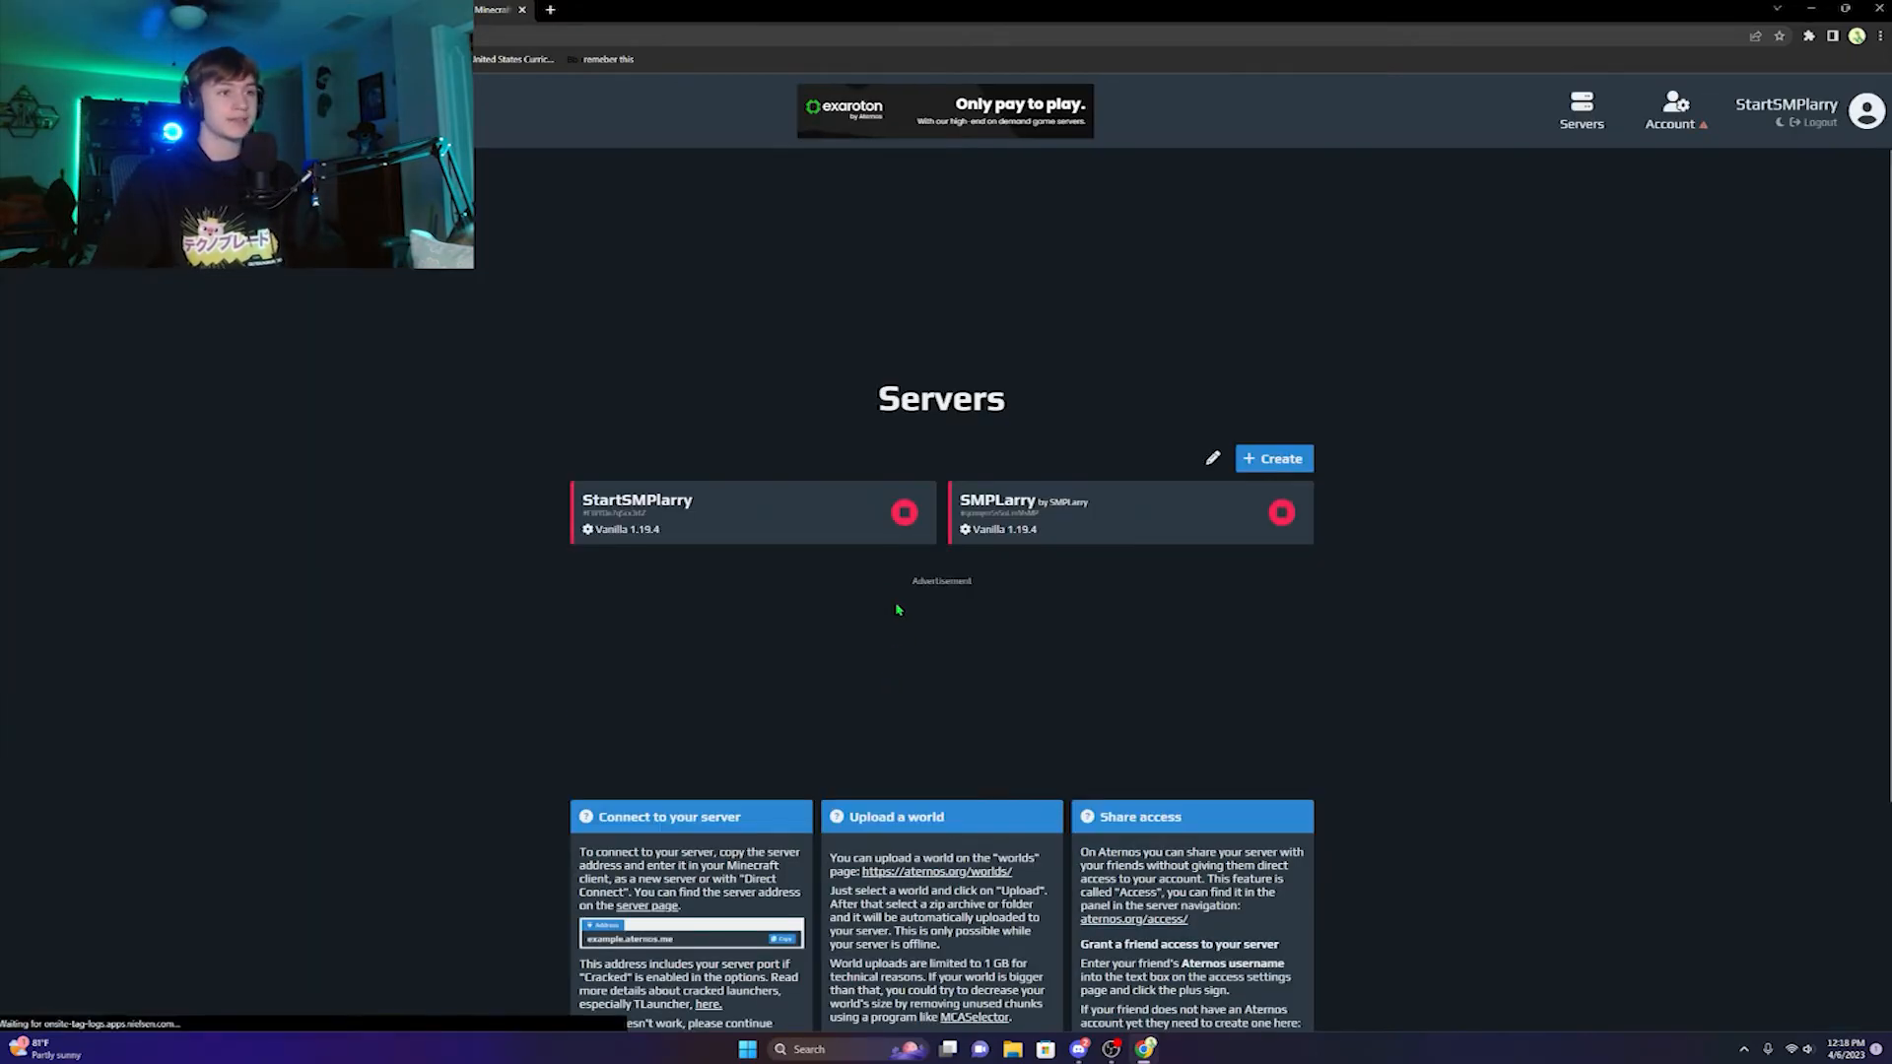